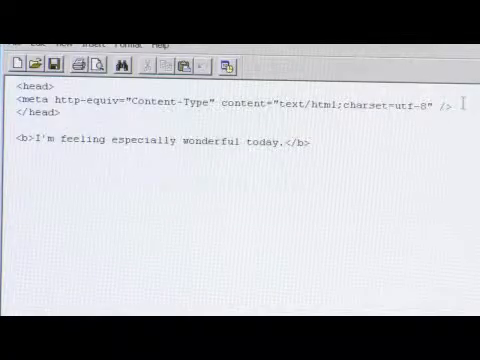
Step: Select the opening <head> tag through the UTF-8 charset meta line as one block
{"action": "left_click_drag", "start_coordinate": [16, 88], "coordinate": [430, 100]}
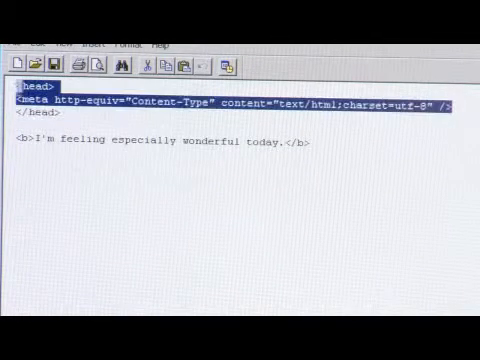